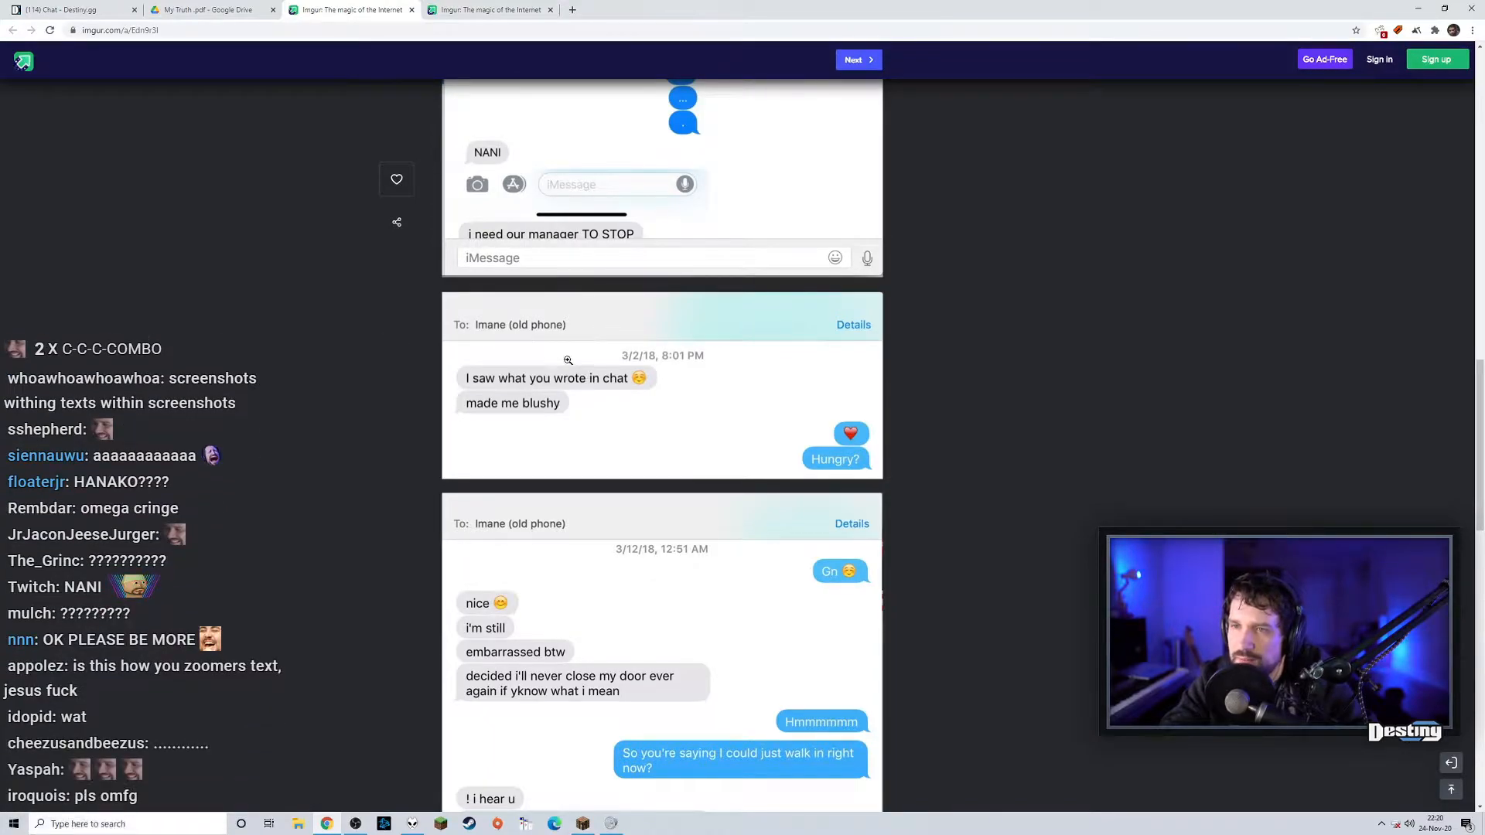
scroll("down", 3)
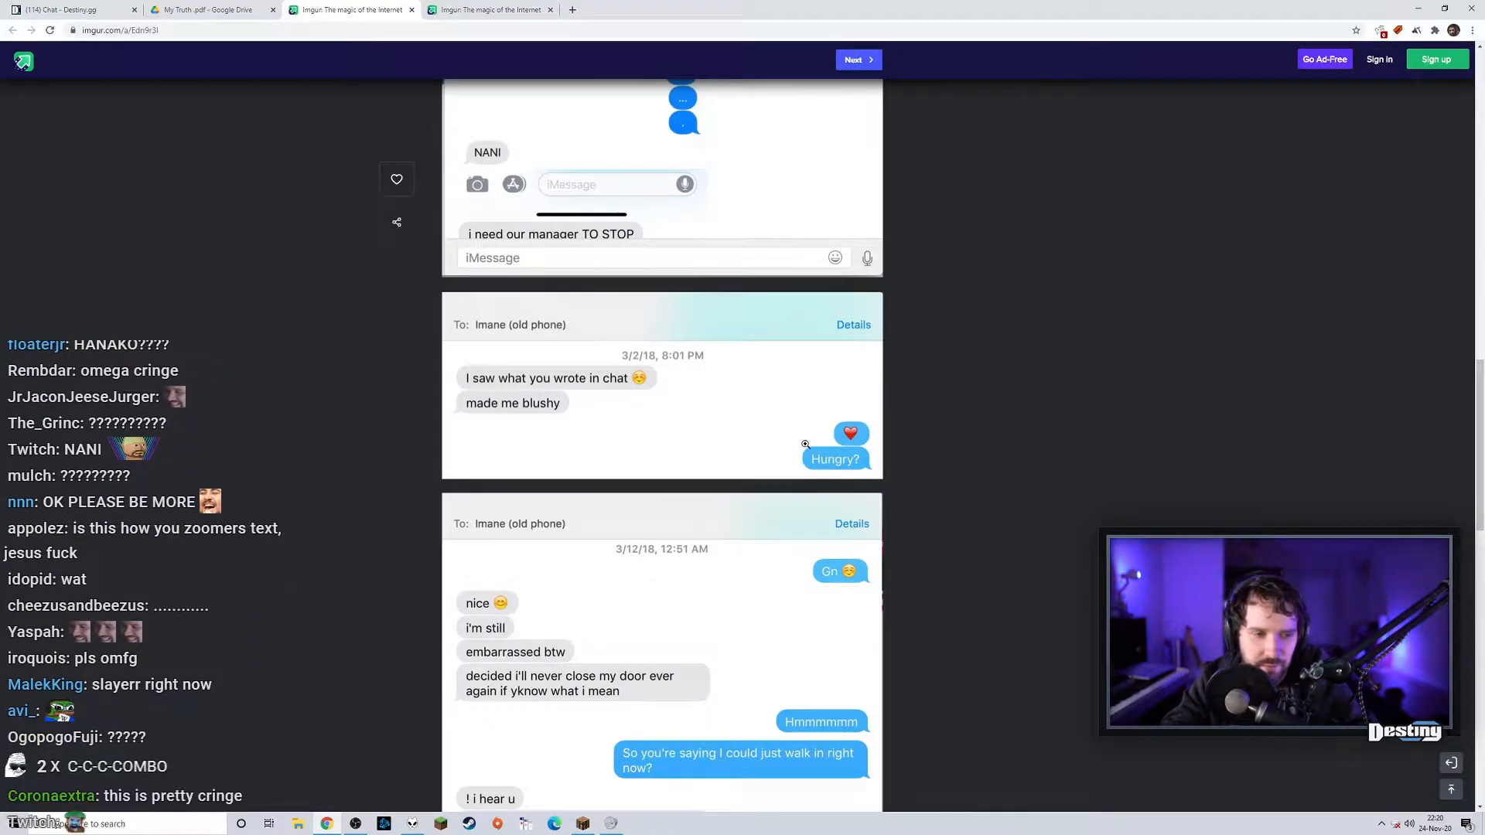
scroll("down", 3)
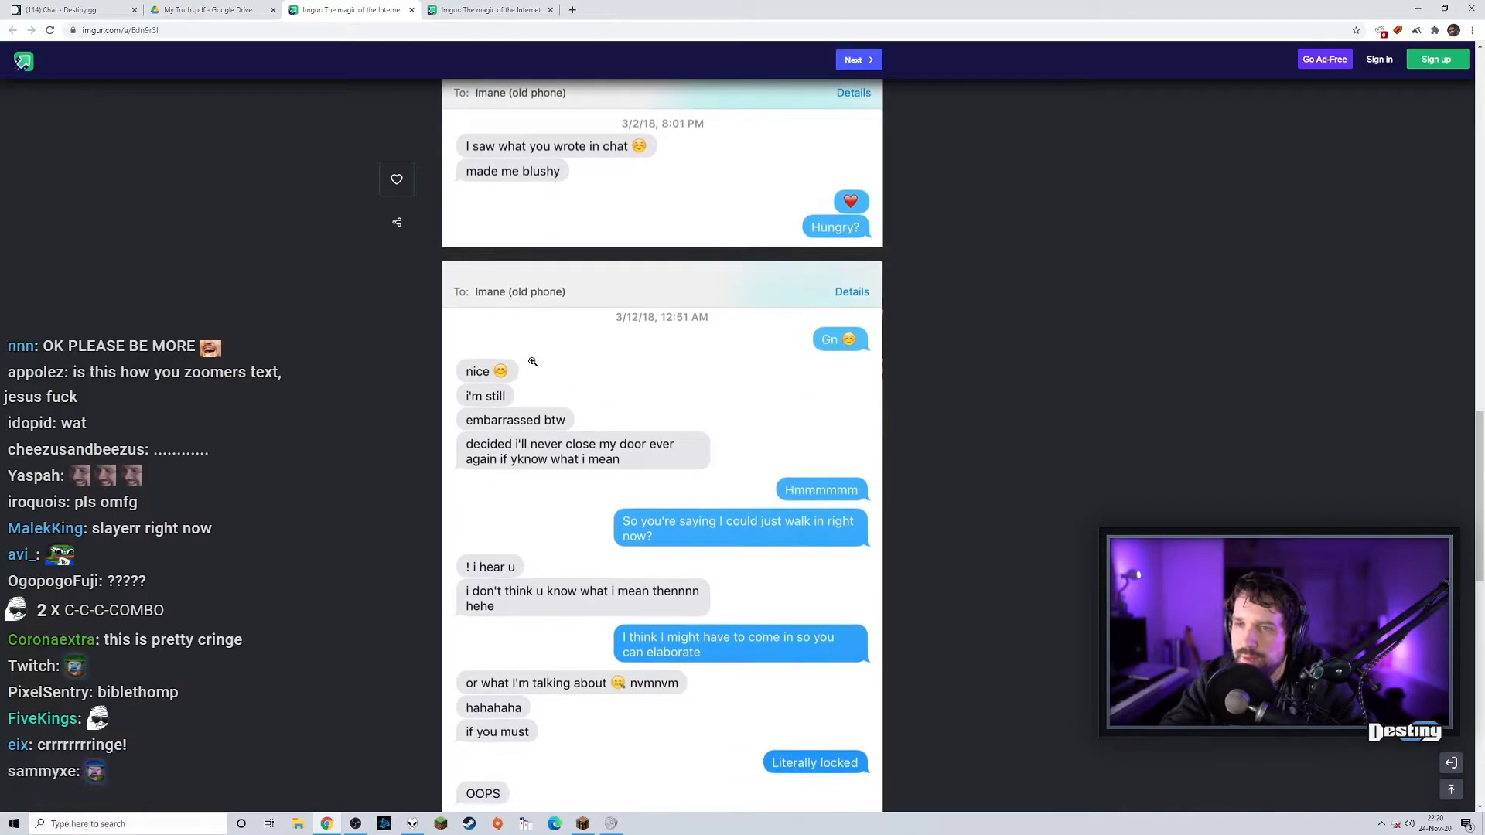
scroll("down", 3)
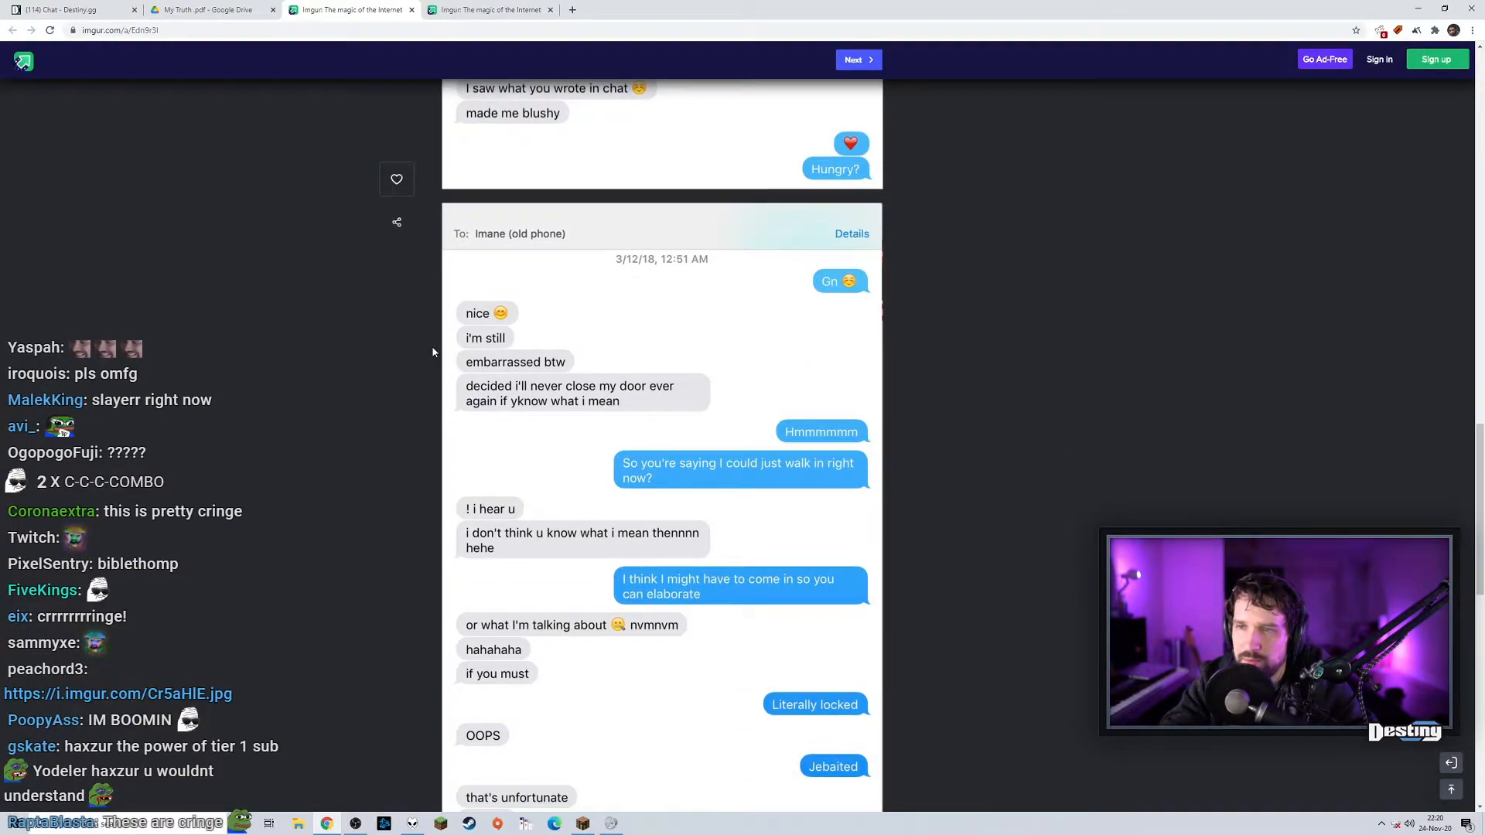
scroll("down", 3)
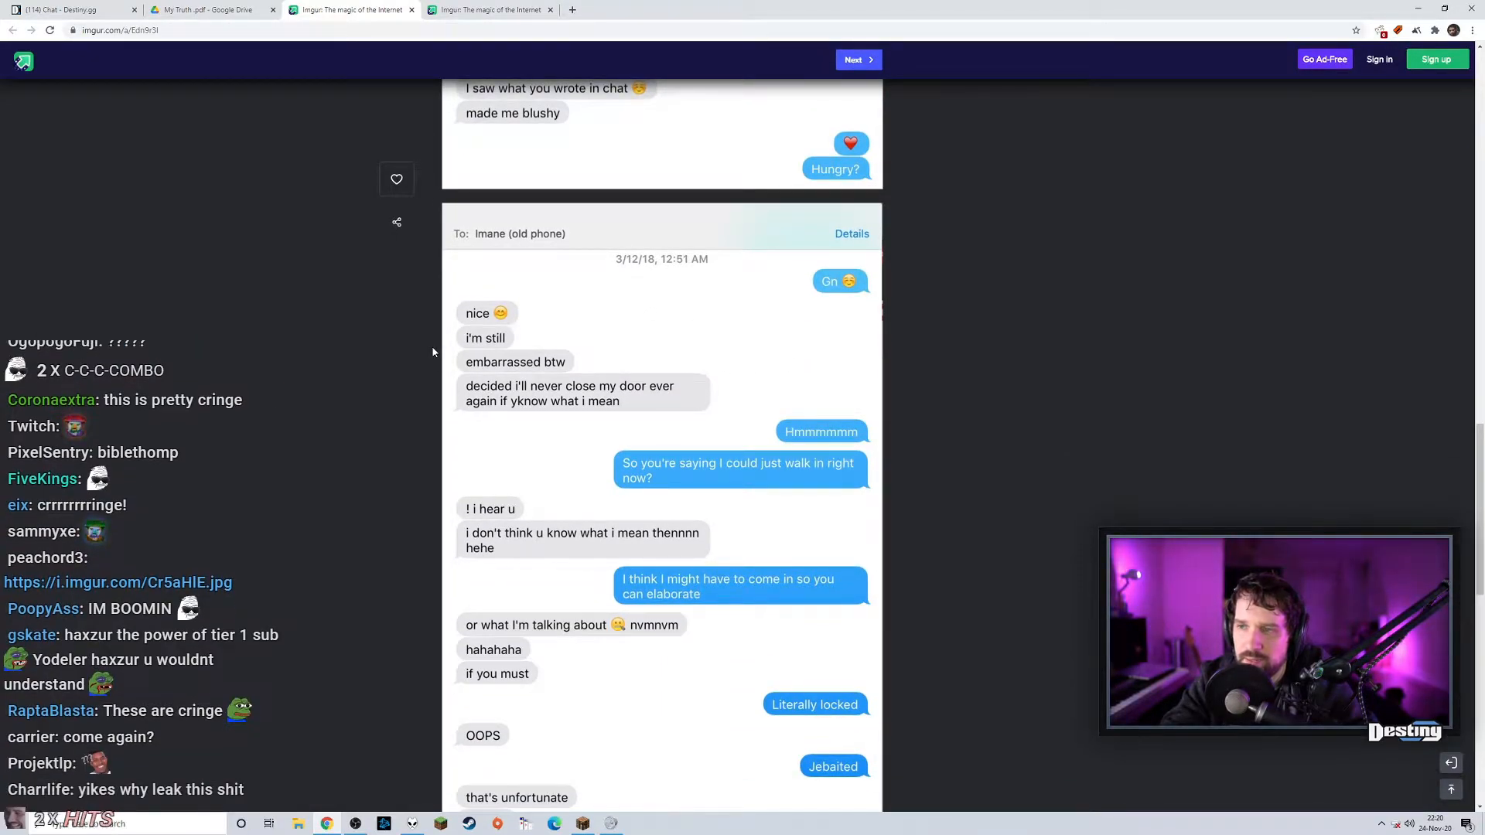
scroll("down", 3)
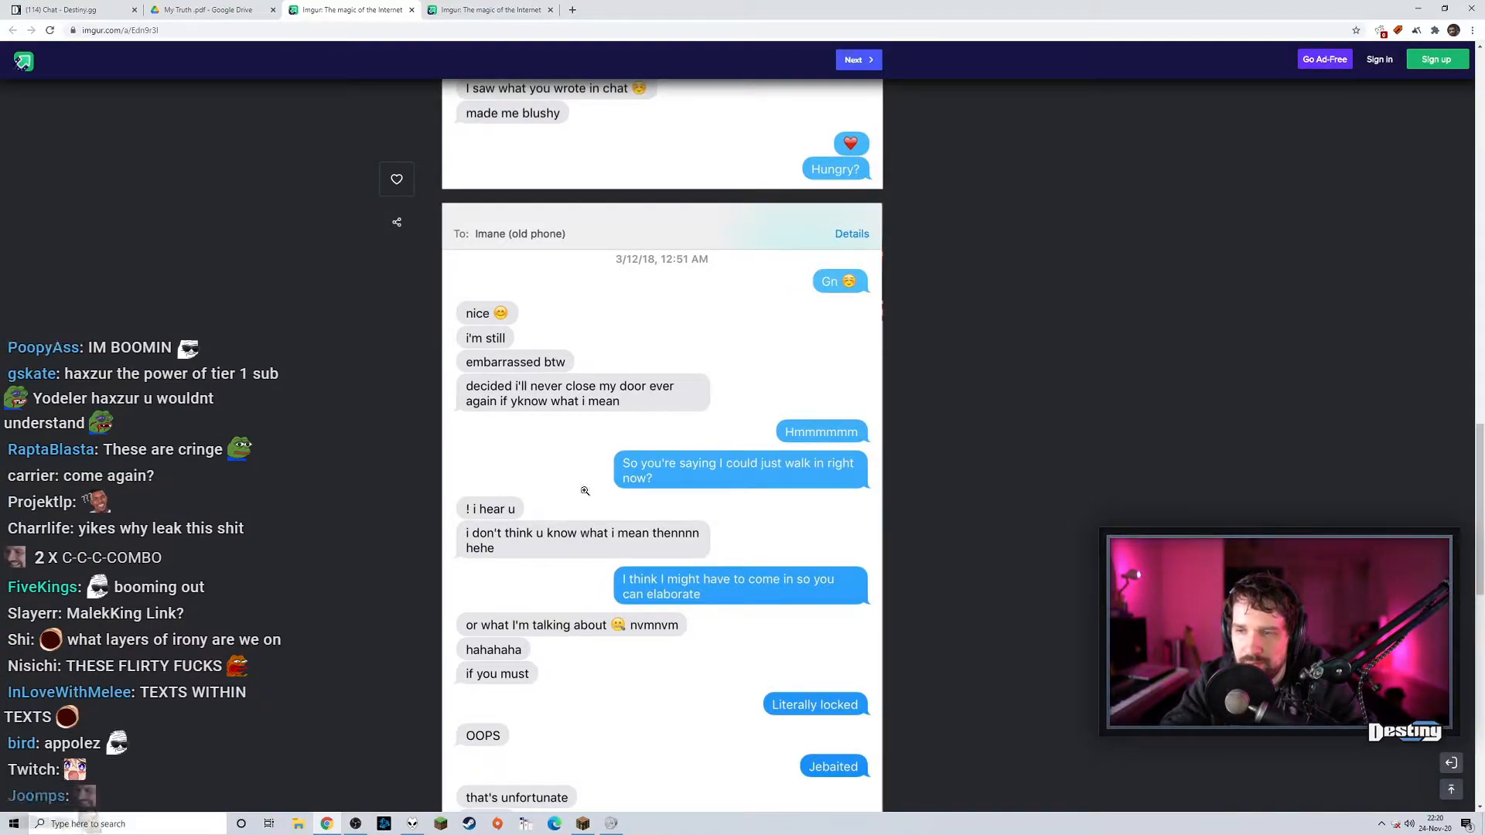
scroll("down", 3)
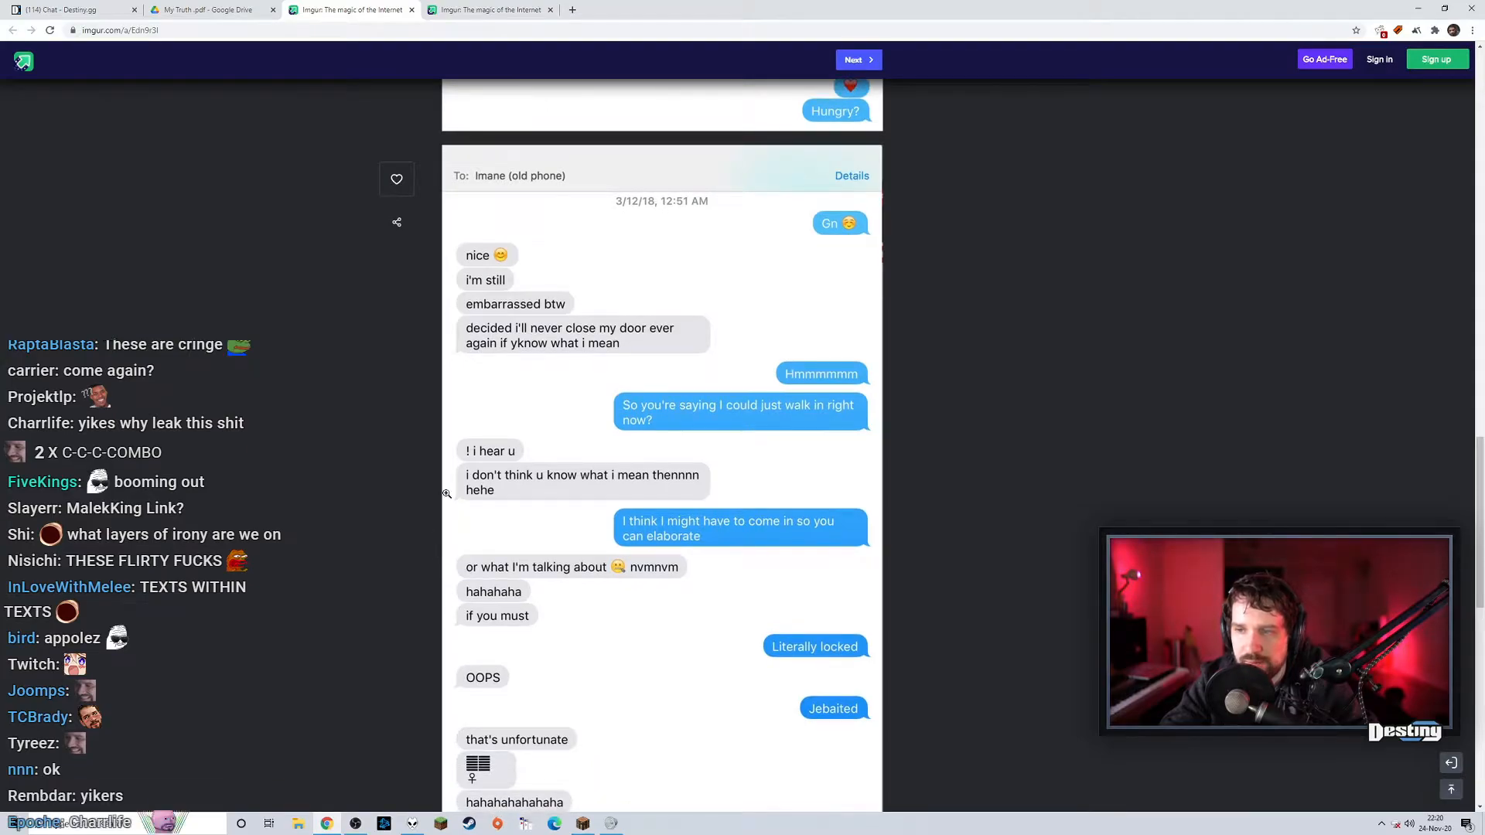
scroll("down", 3)
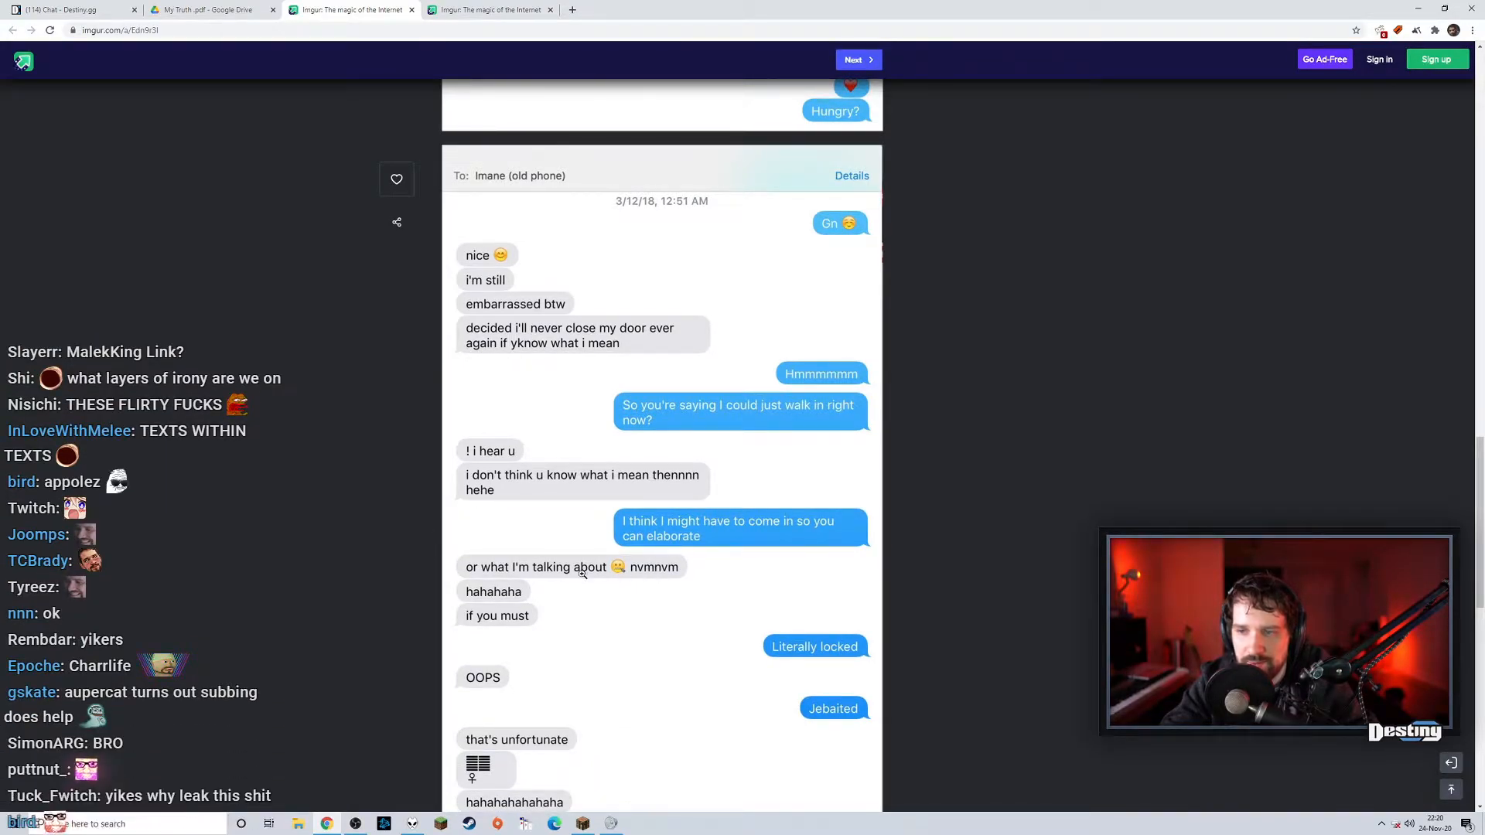
scroll("down", 3)
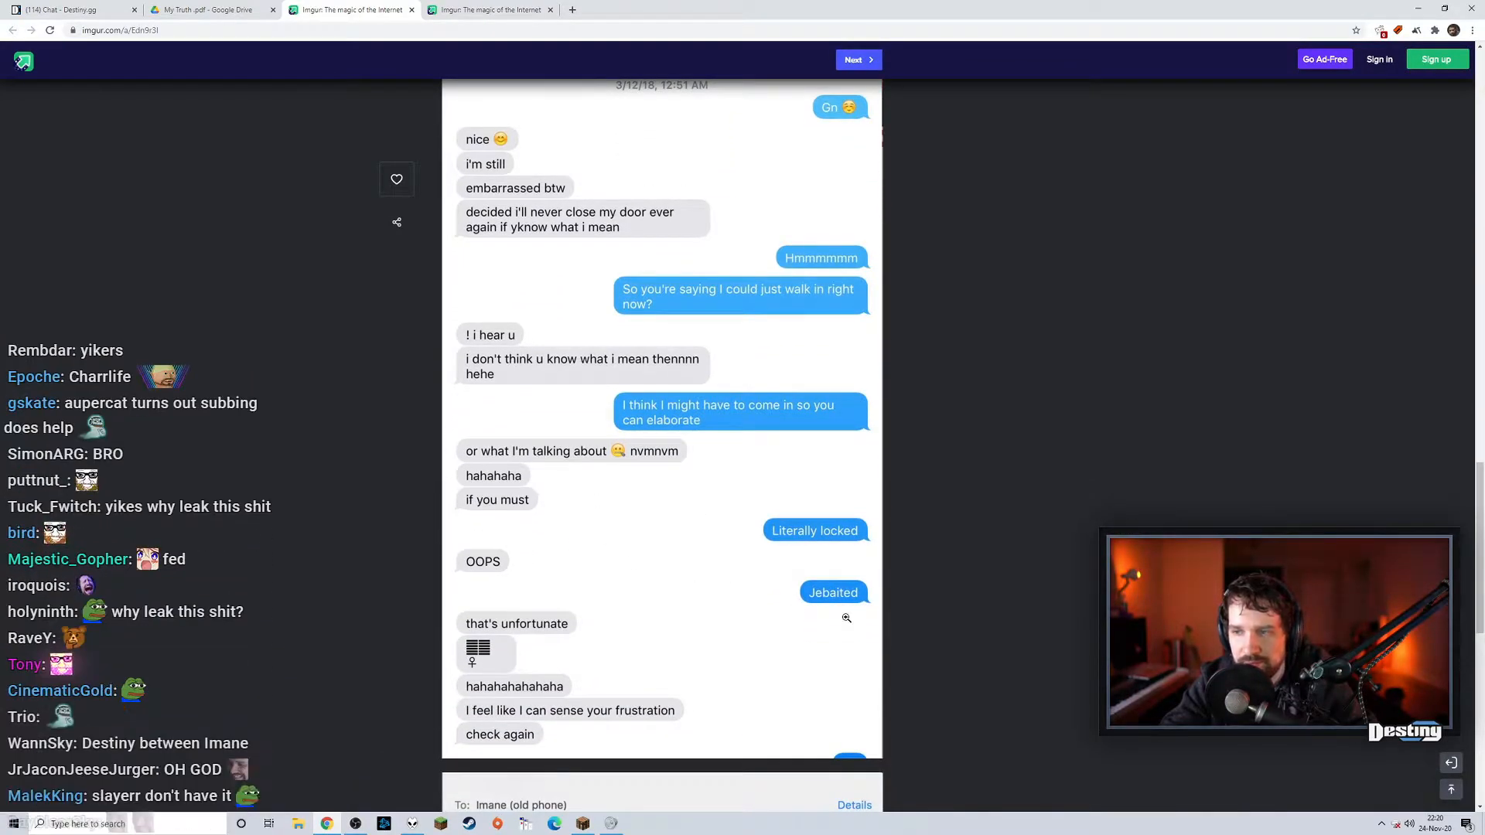
scroll("down", 3)
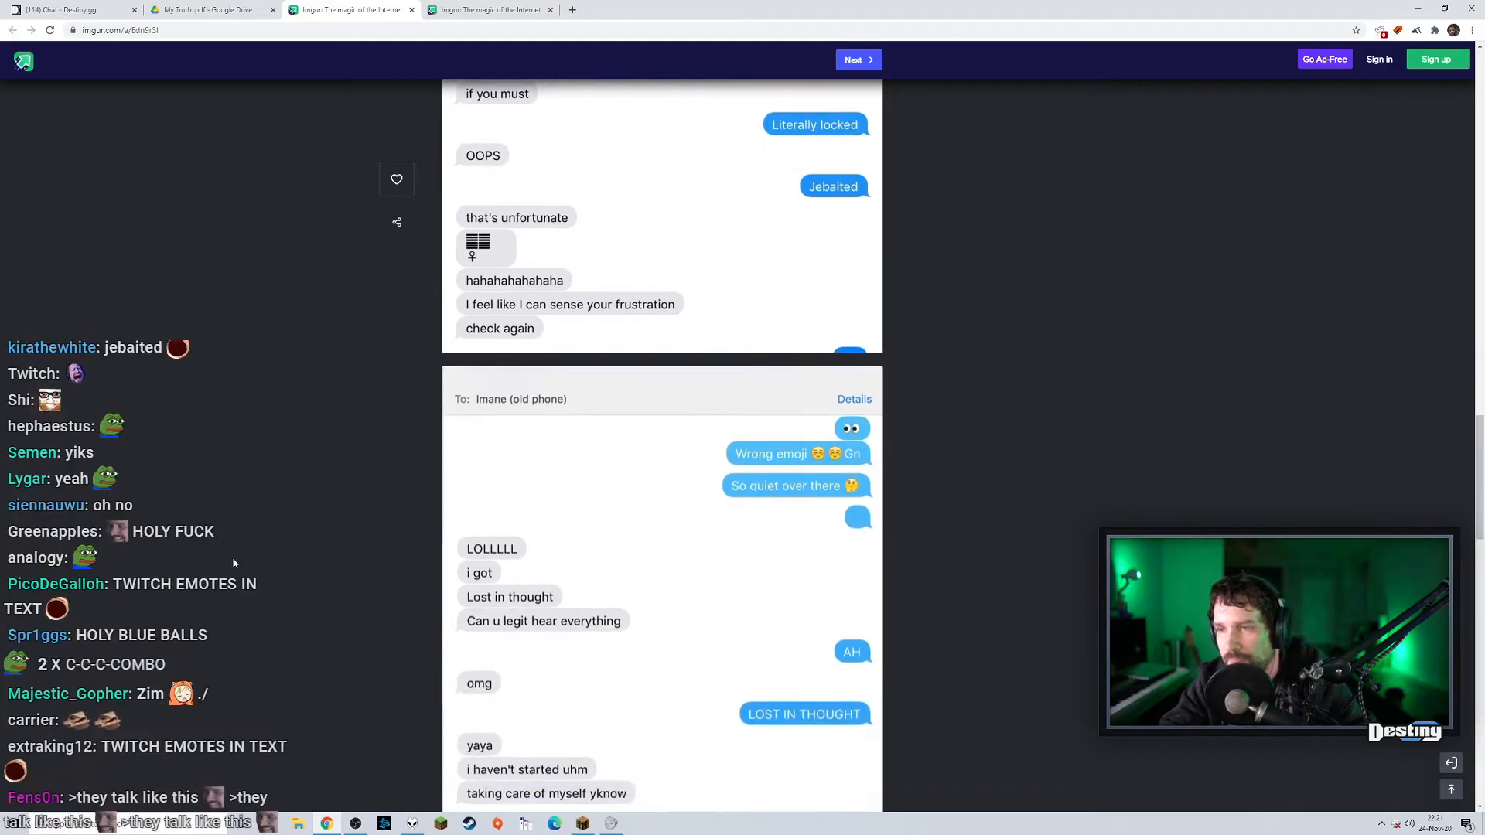
scroll("down", 3)
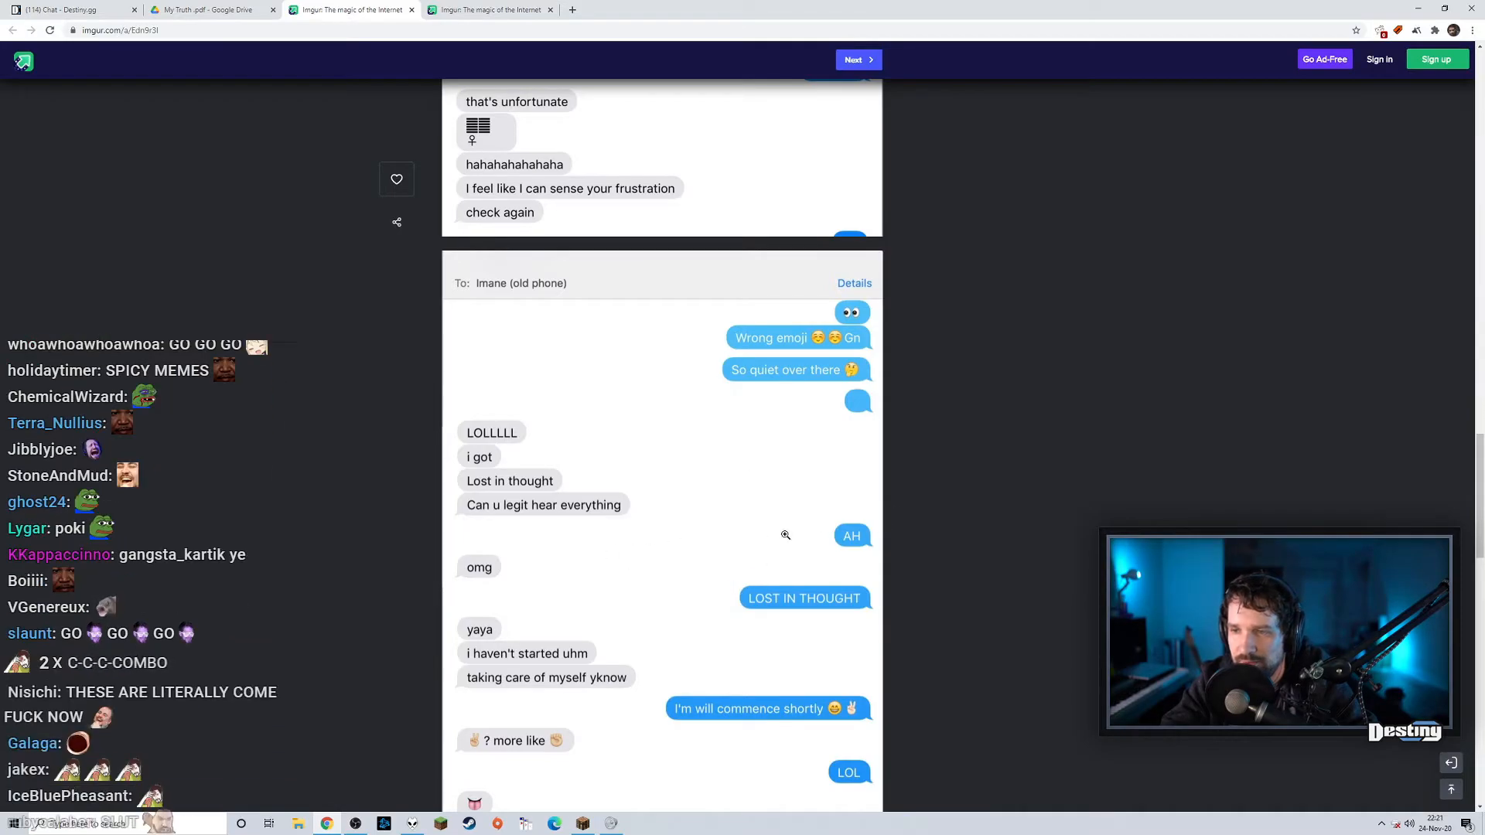
scroll("down", 3)
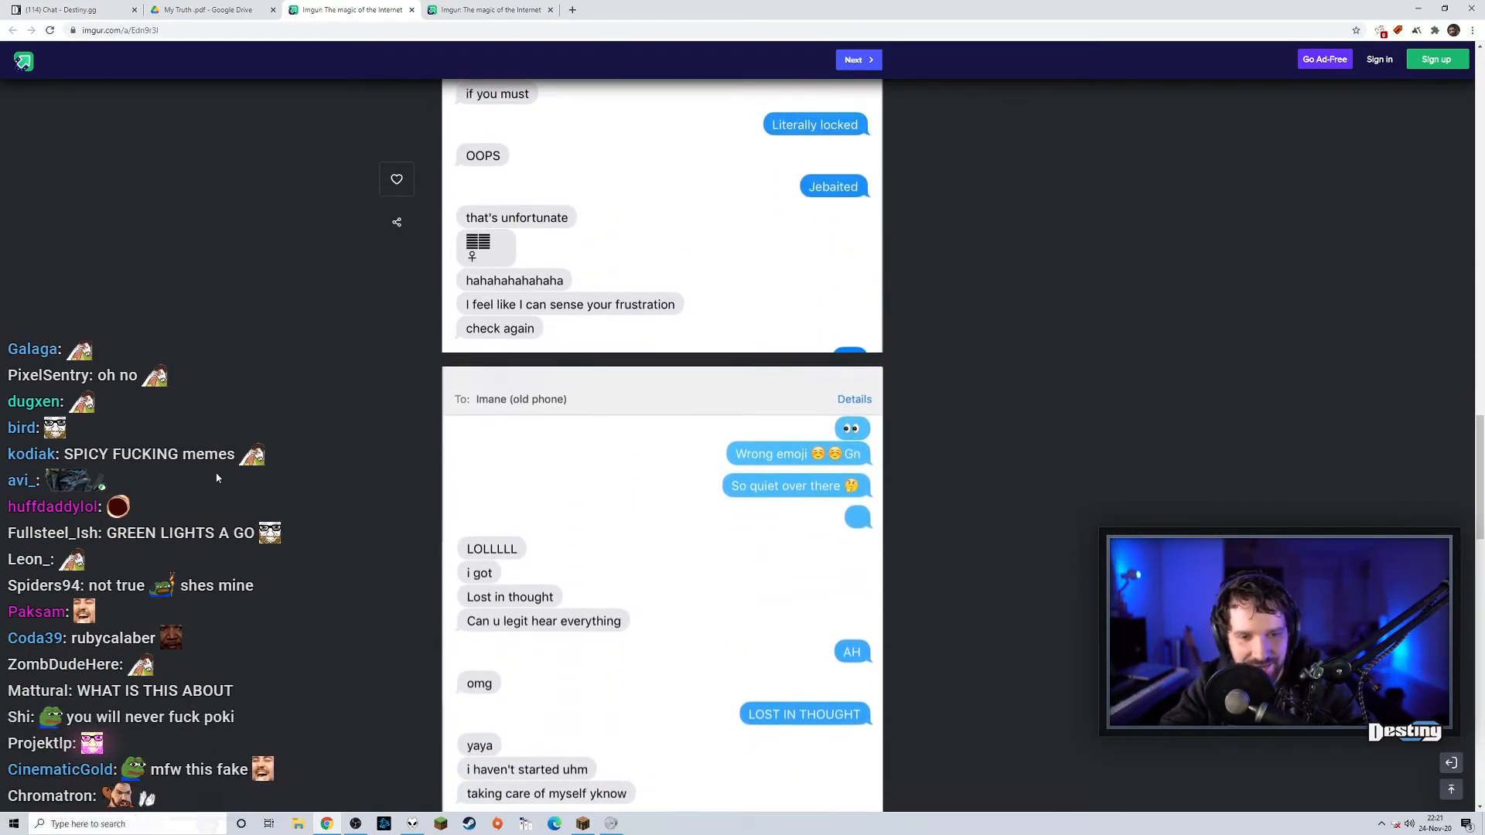
scroll("down", 3)
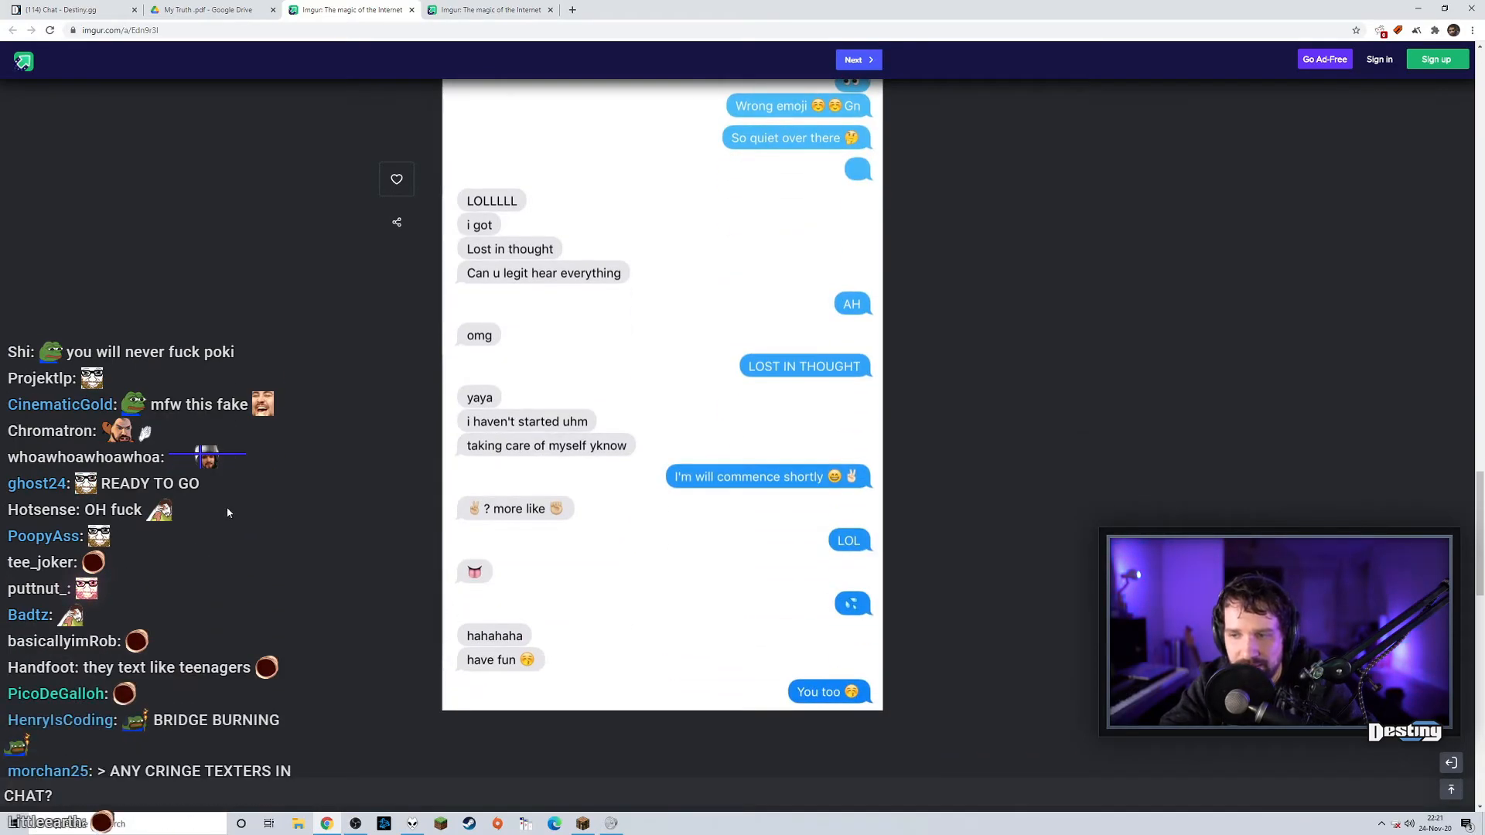
scroll("down", 3)
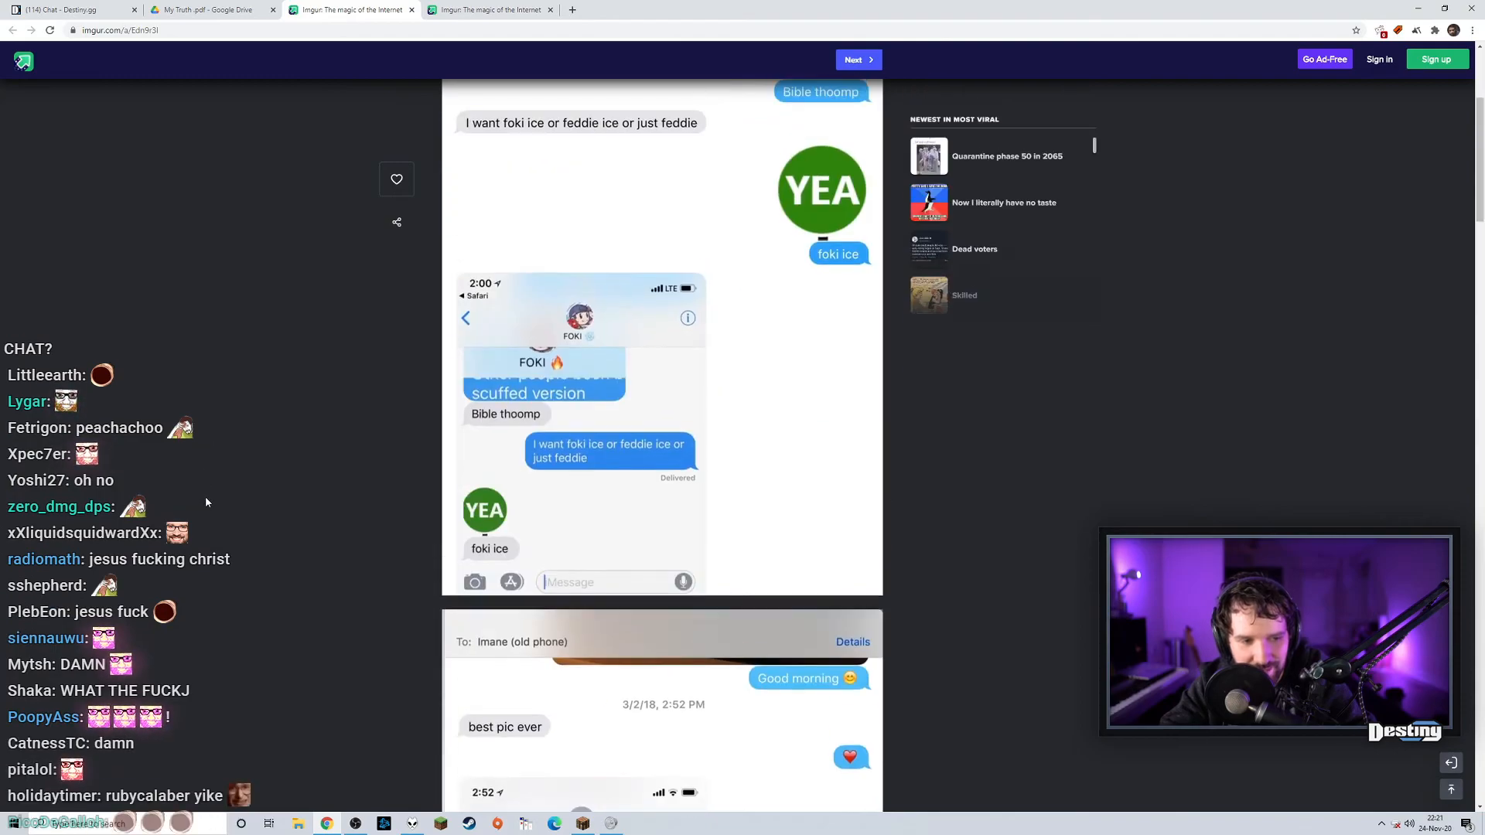
scroll("up", 3)
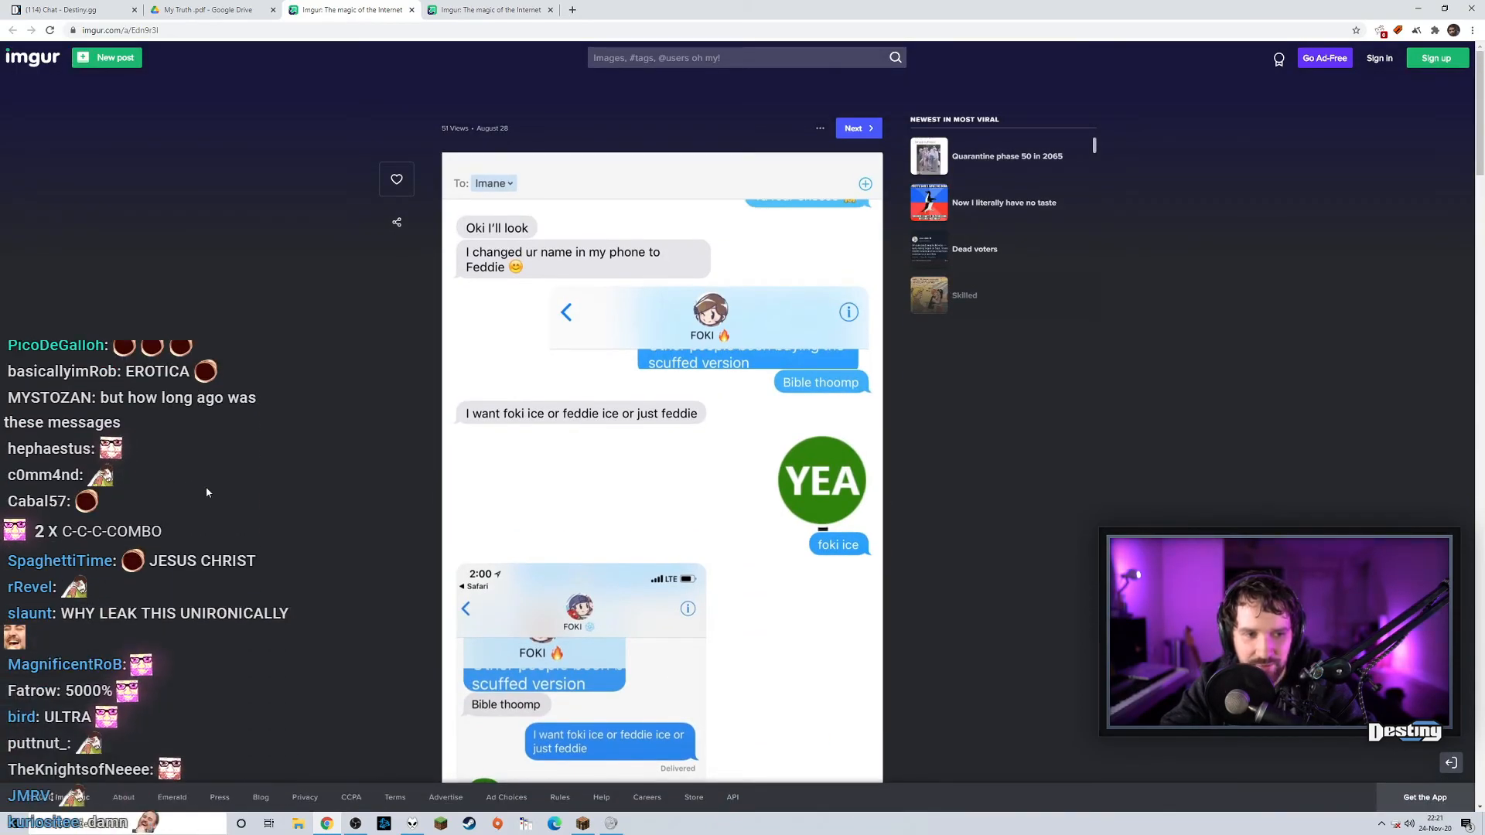